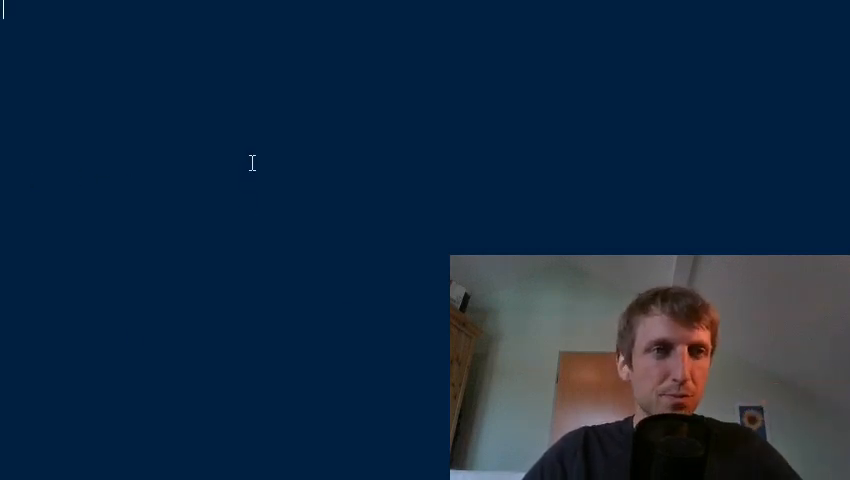
- Write the loop for i in range(10): with print(i) as its body, then run it with F5
type("for i")
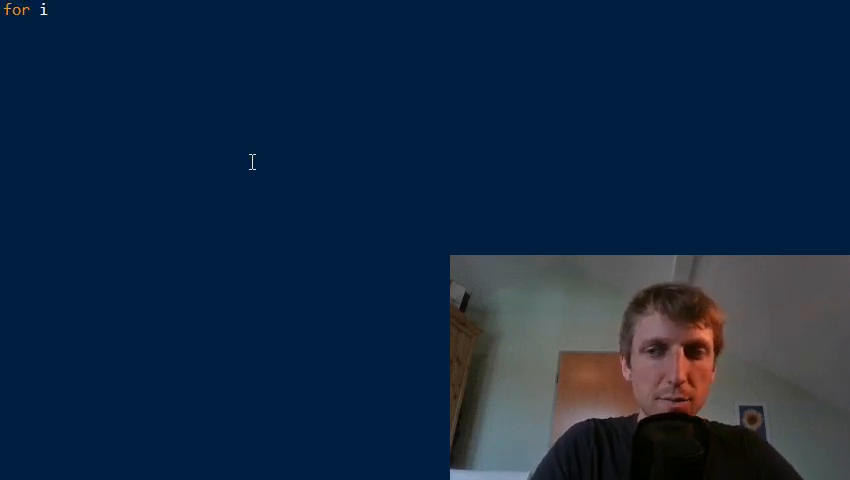
type("in")
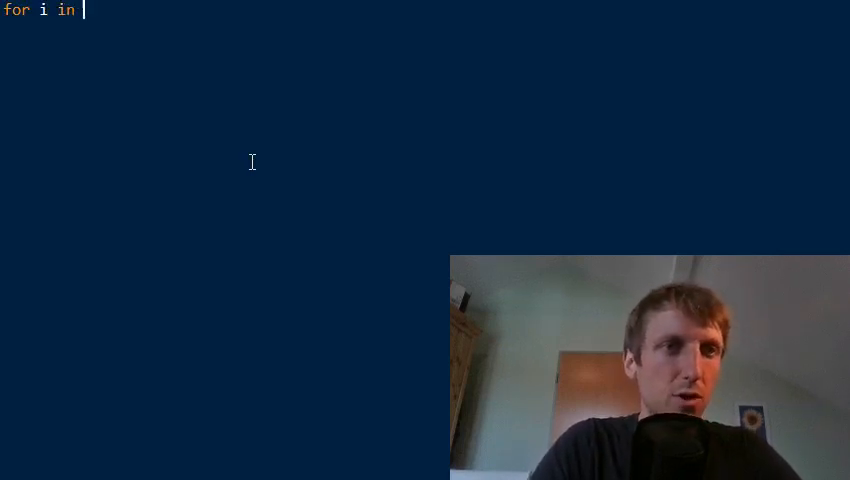
type("rang")
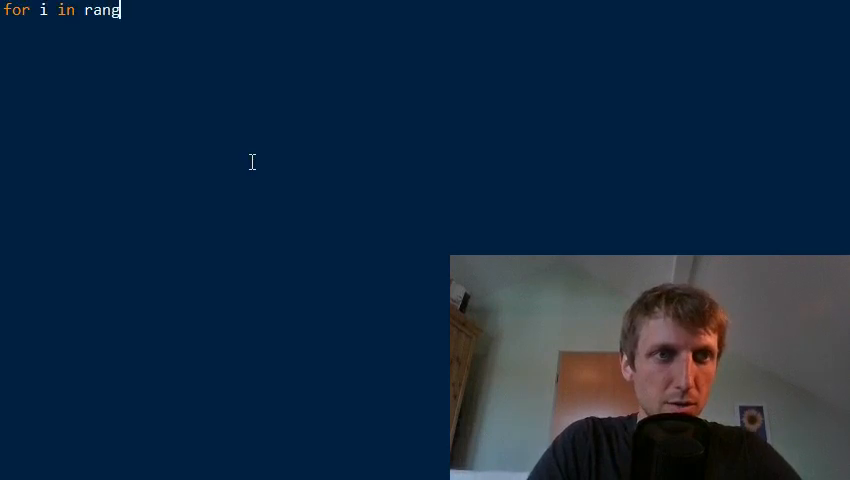
type("e(10):")
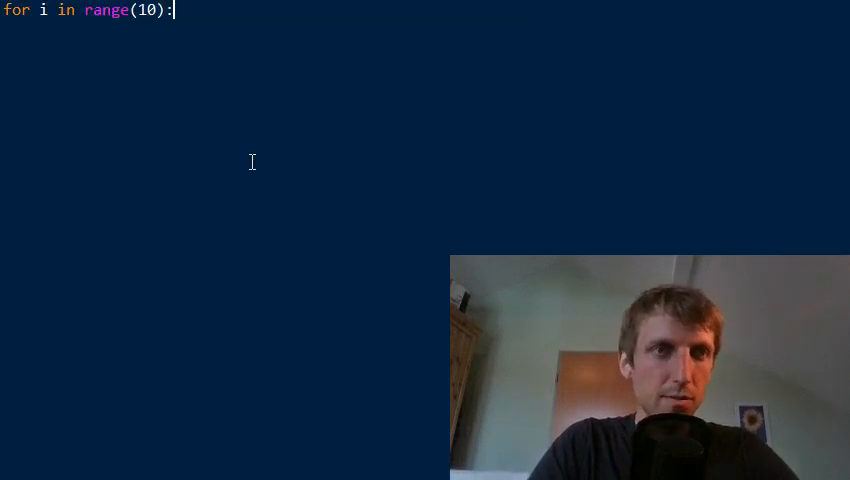
type("print(i)")
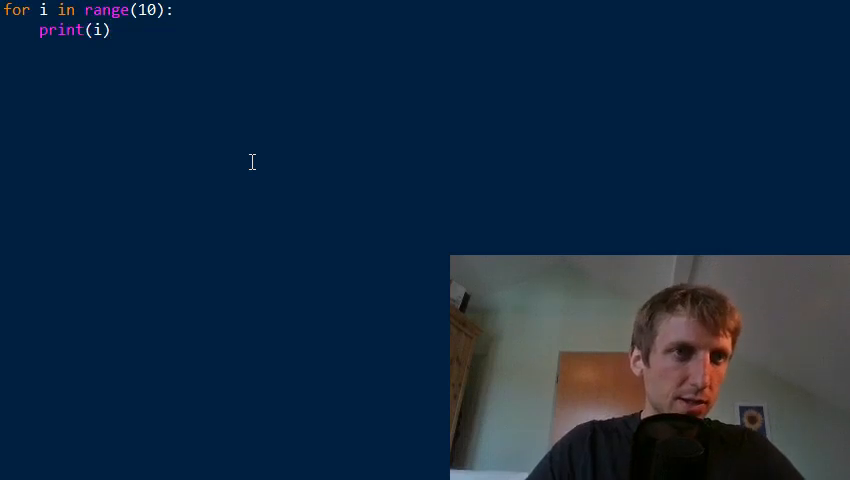
key("F5")
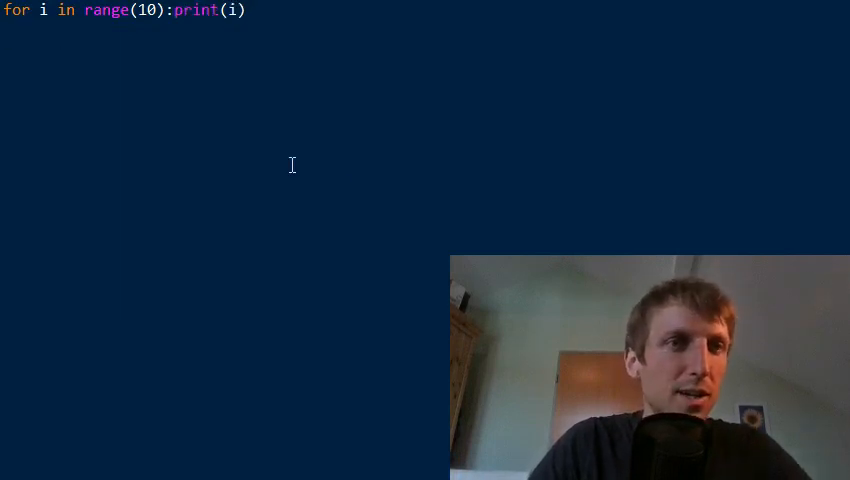
- Join print(i) onto the for line and end the loop with a semicolon
key("F5")
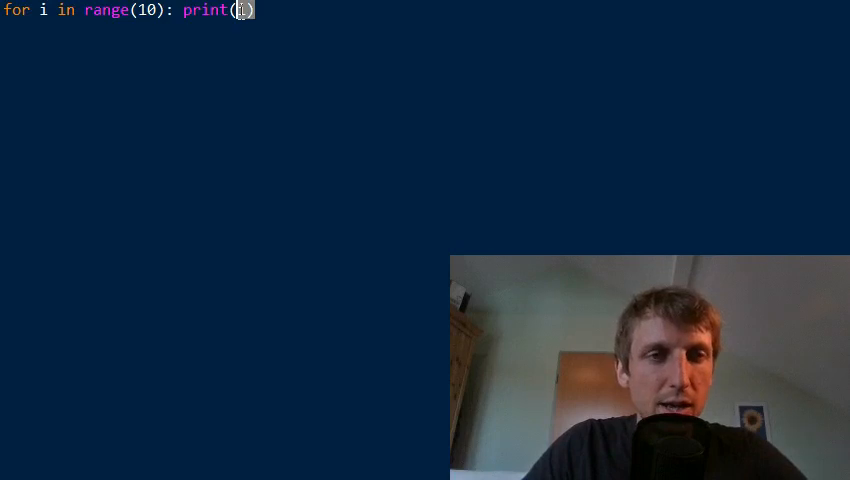
type("i)")
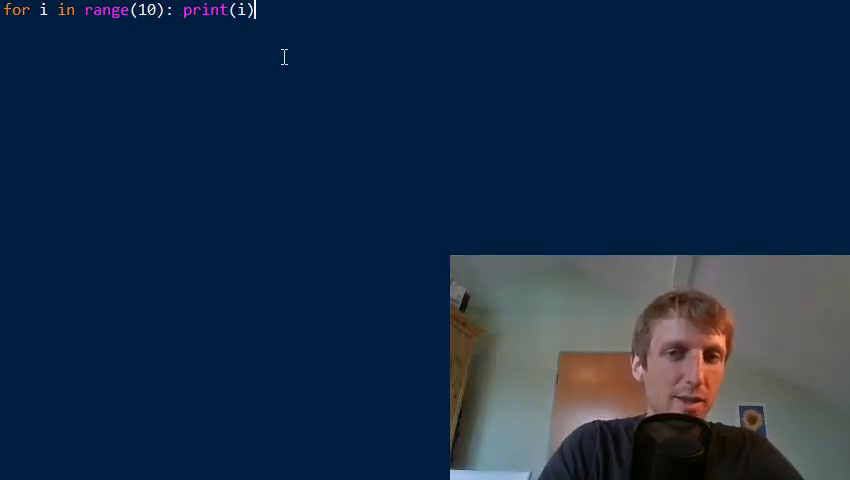
type(";")
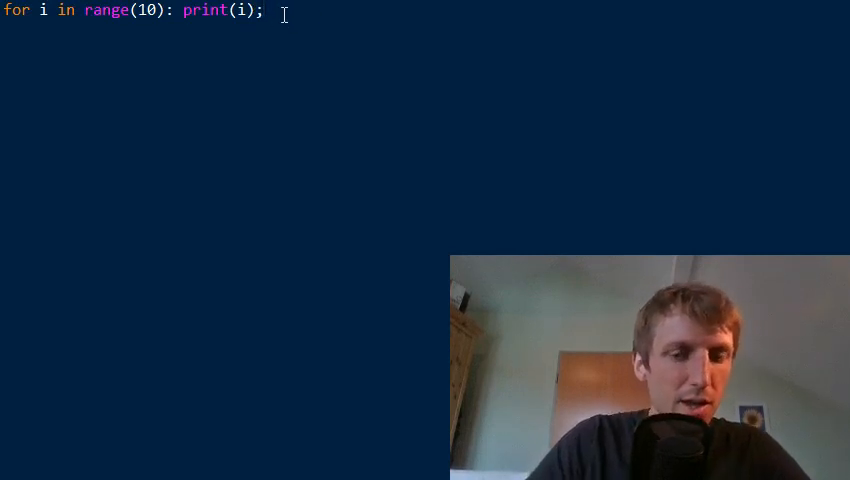
- Add print('hello') after the semicolon in the one-line loop
type("print(")
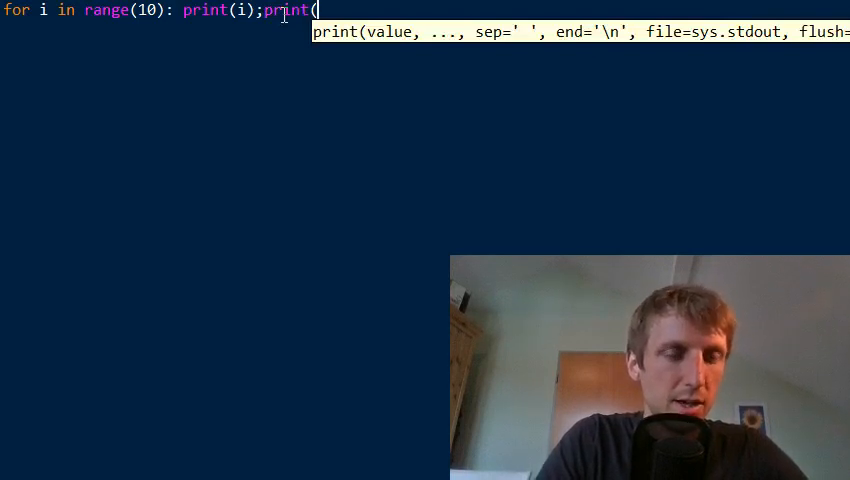
type("'hello'")
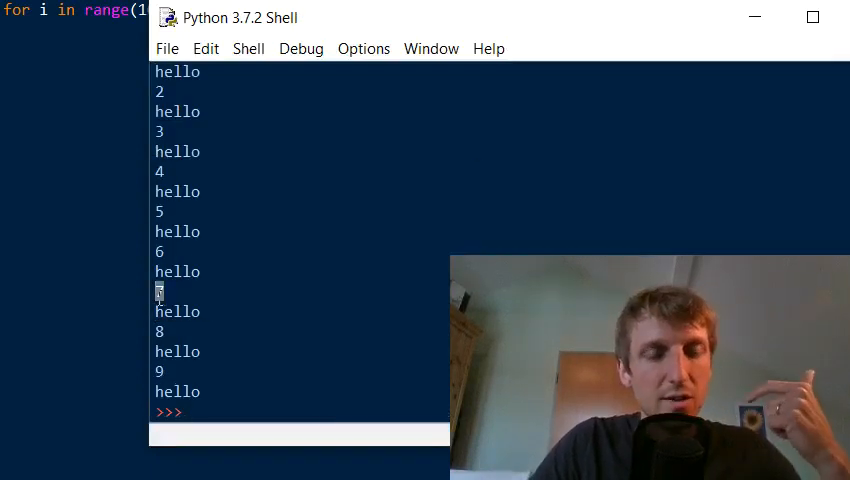
- Select the printed 7 in the Shell output, then clear the loop body in the editor
double_click(177, 311)
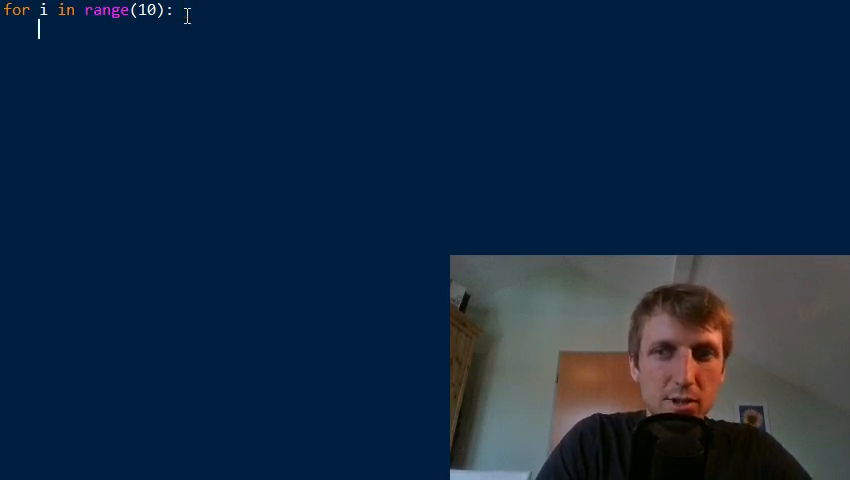
- Write the body if i<5: j = i**2, else: j = 0, print(j), plus a blank line
type("if")
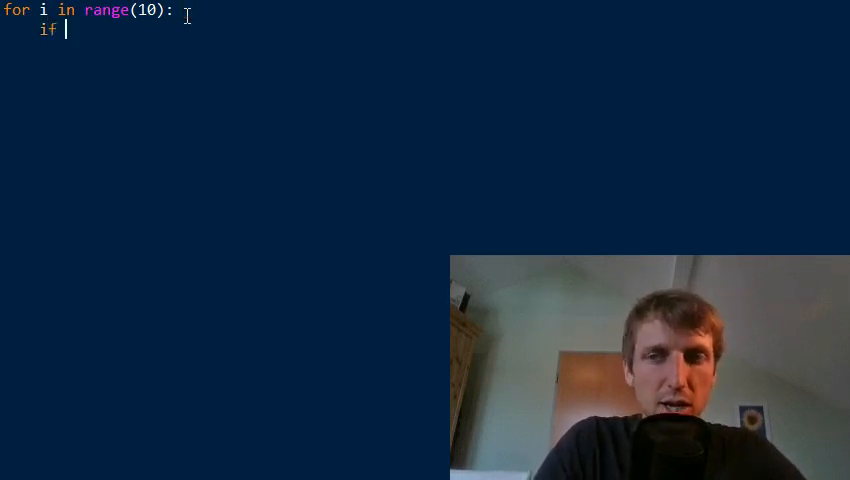
type("i<5")
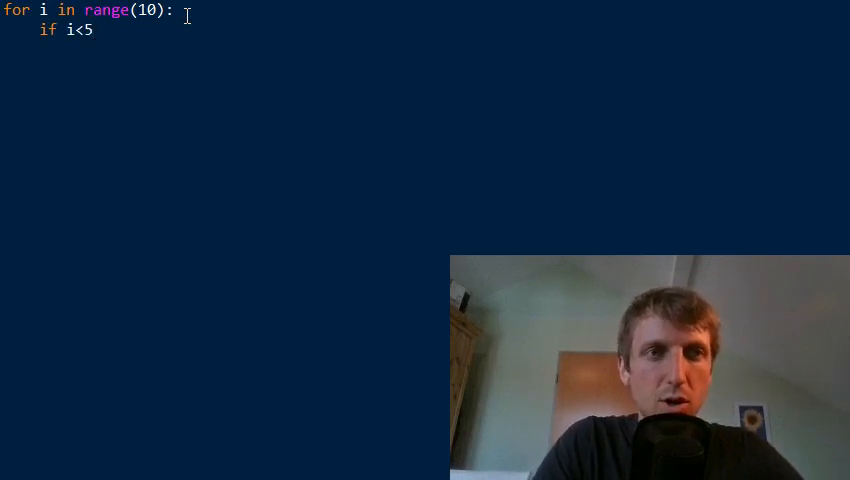
type(":")
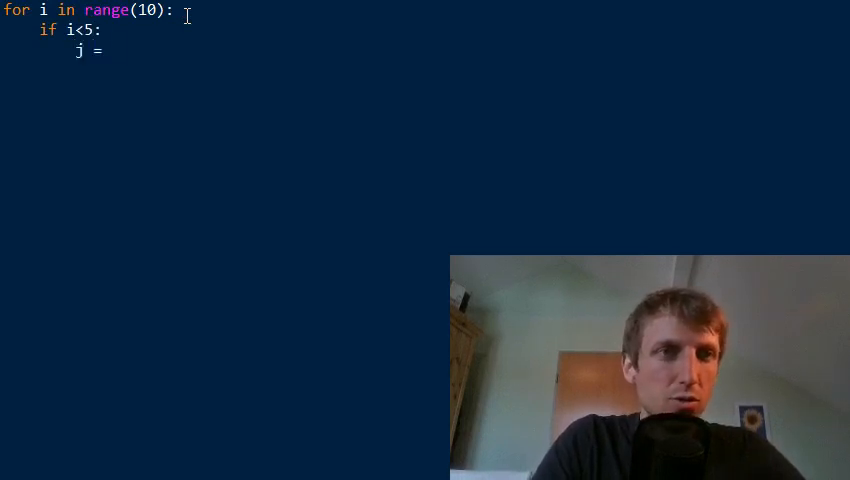
type("i**2")
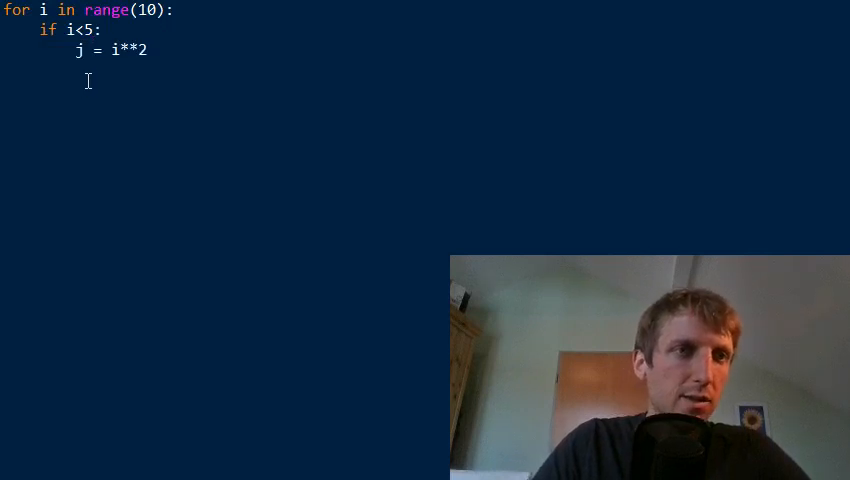
type("else")
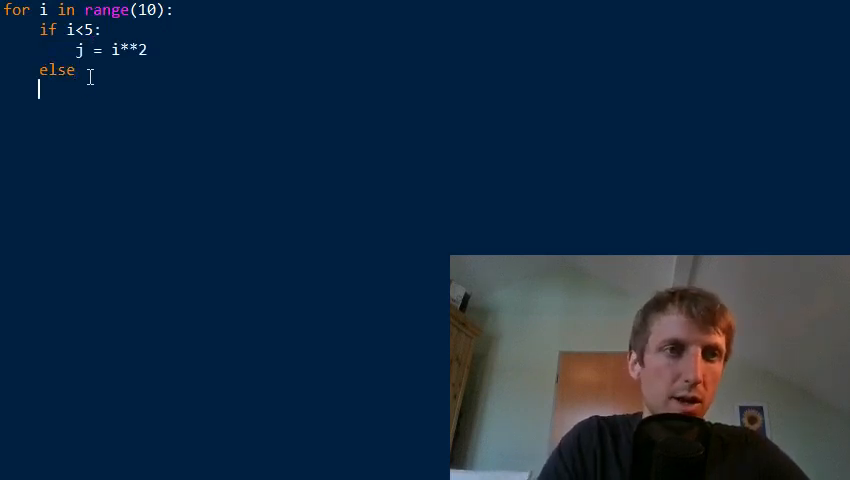
type("j = 0")
type("print(j)")
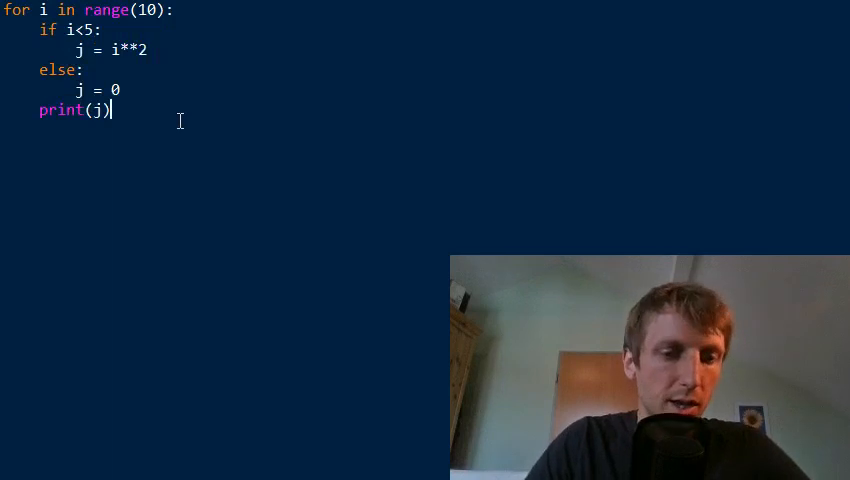
key("F5")
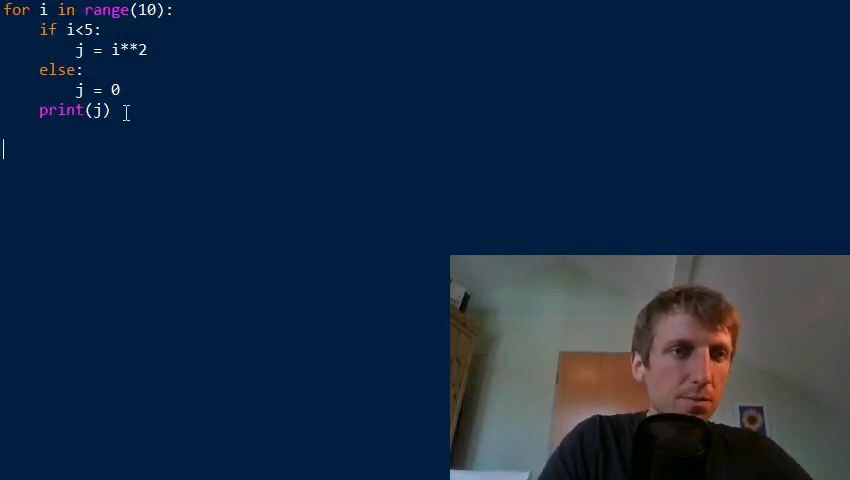
- Type the one-line loop for i in range(10): print(i**2 if i<5 else 0)
type("for i in")
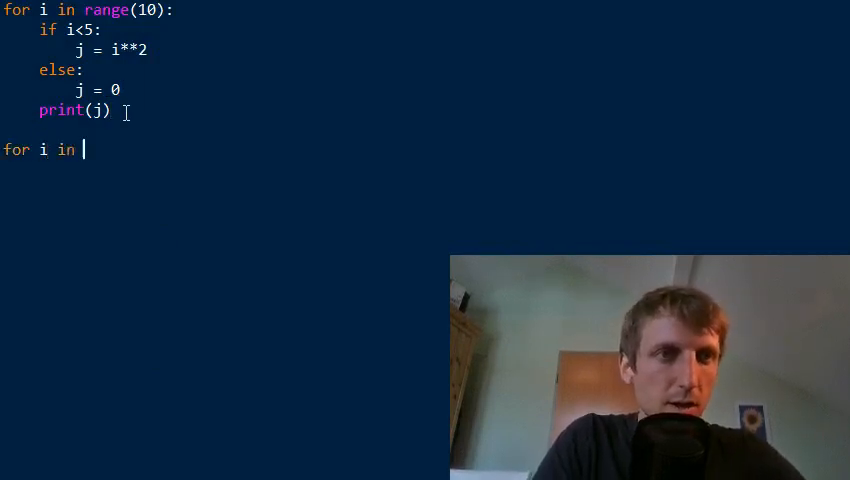
type("range(10")
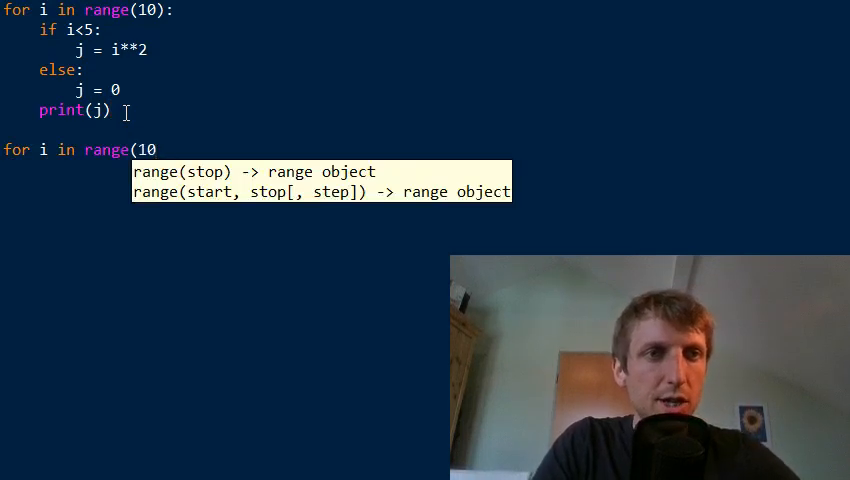
type("): prin")
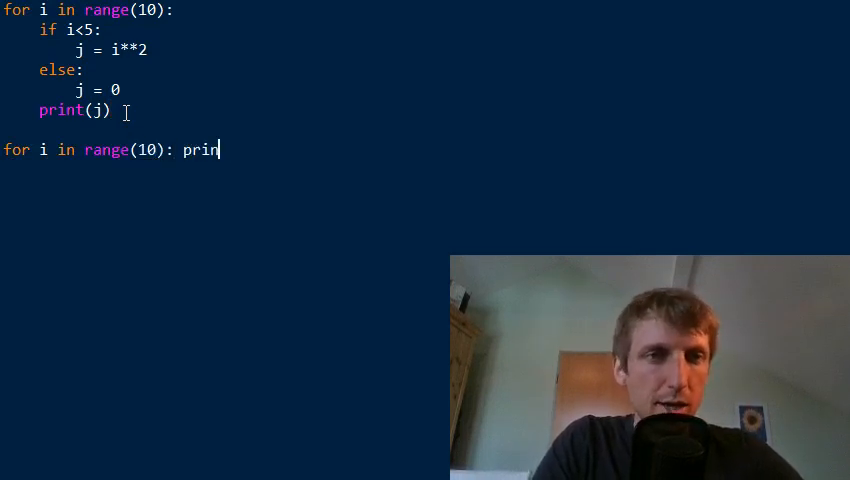
type("t(i**")
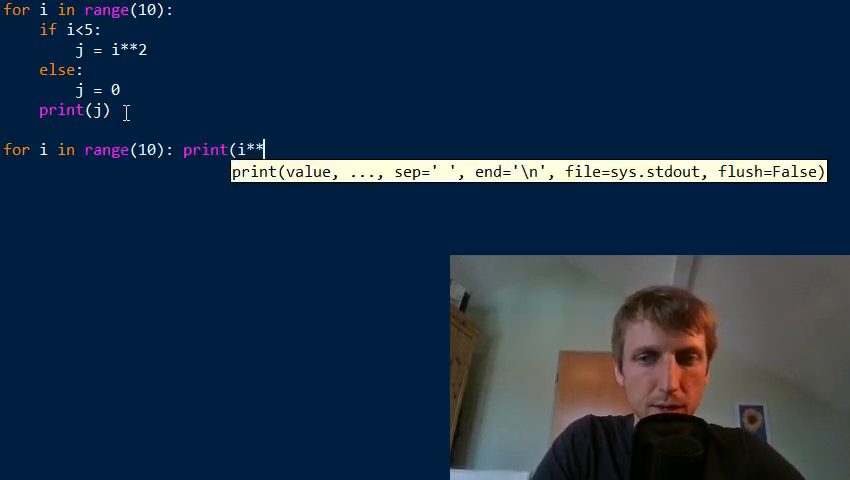
type("2 if i<5 e")
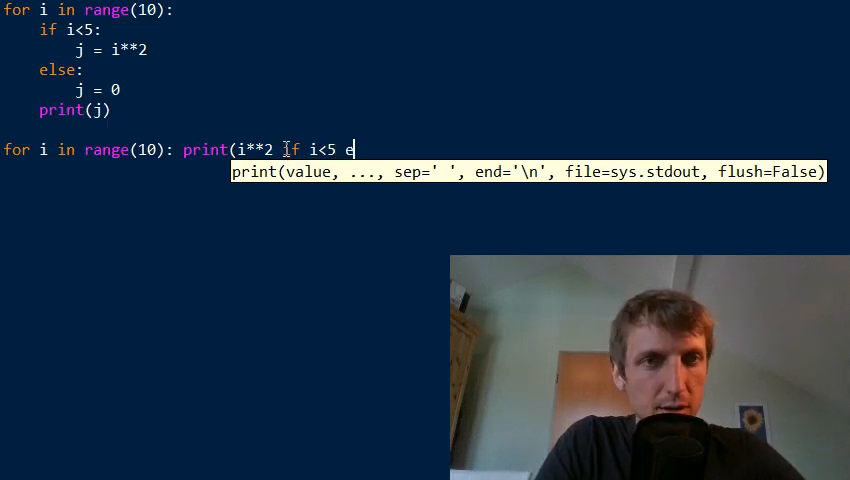
type("lse 0)")
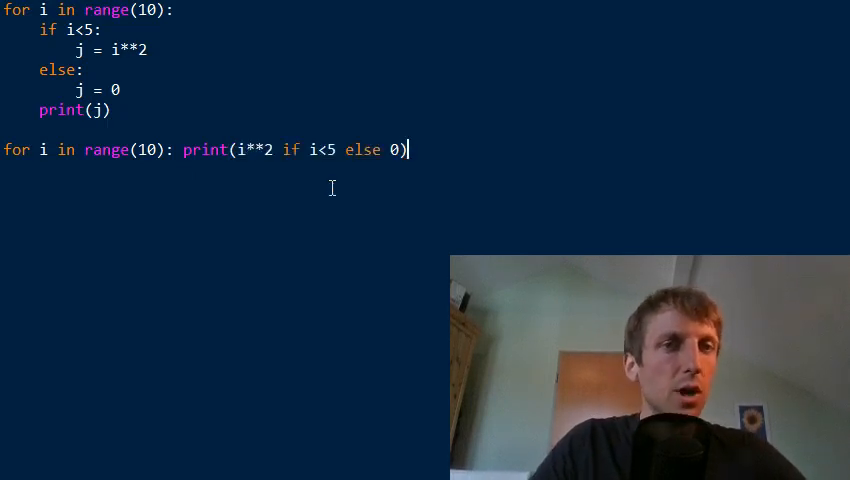
- Highlight parts of the one-line loop, ending with the word print
left_click_drag(238, 149, 400, 149)
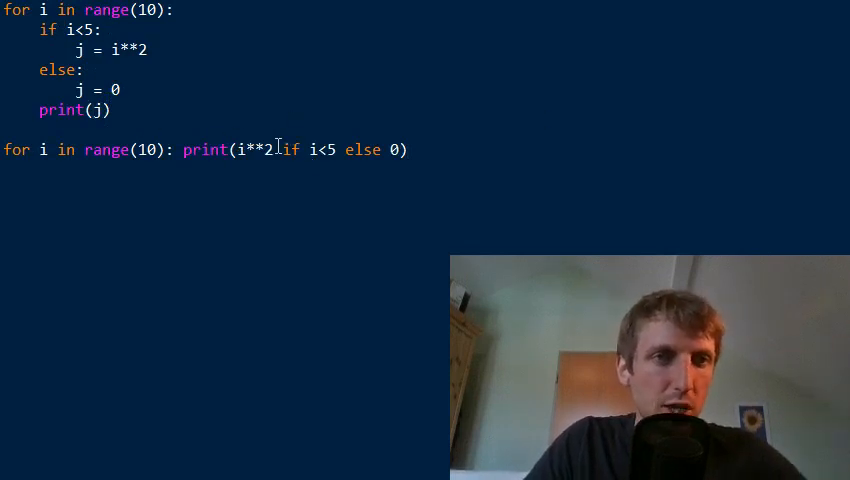
double_click(254, 149)
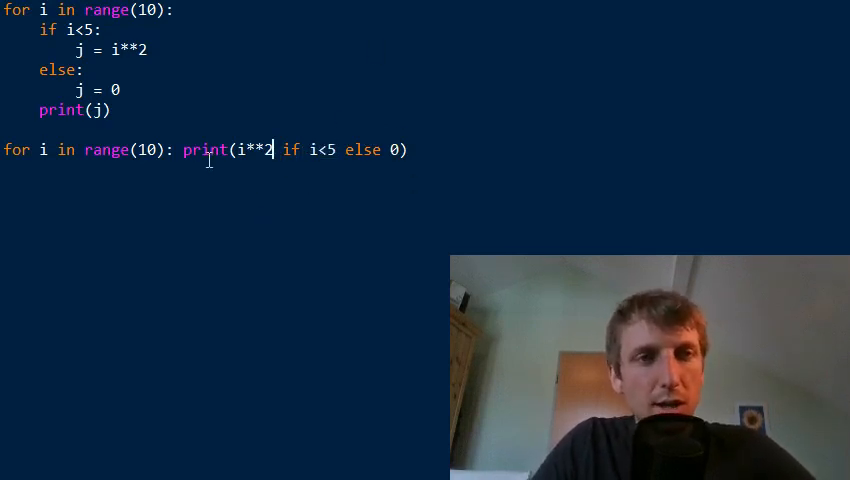
double_click(203, 149)
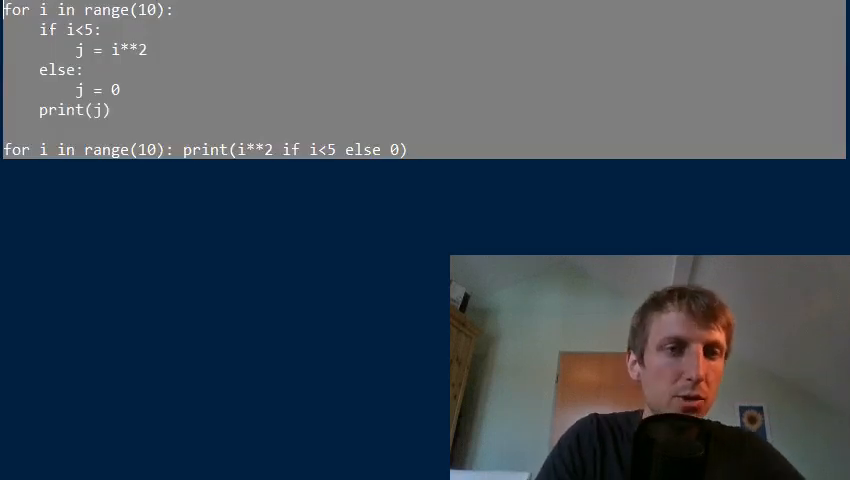
- Type squares = [] followed by the header for i in range(10):
type("squ")
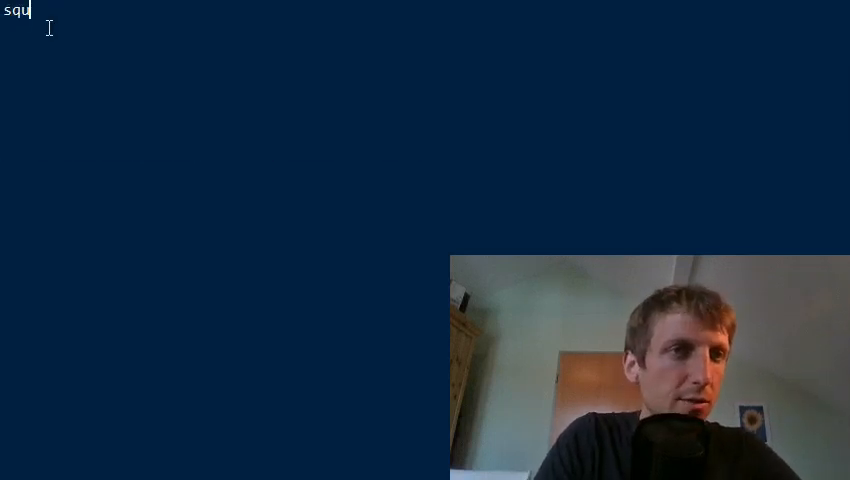
type("ares =")
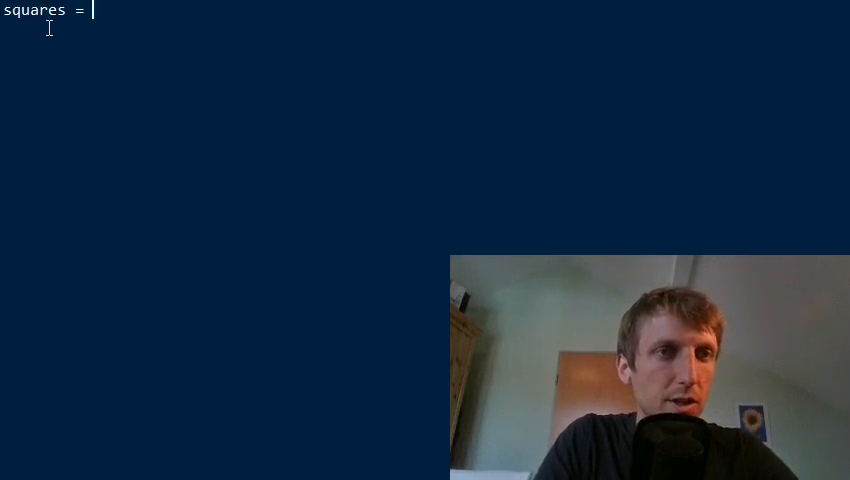
type("[")
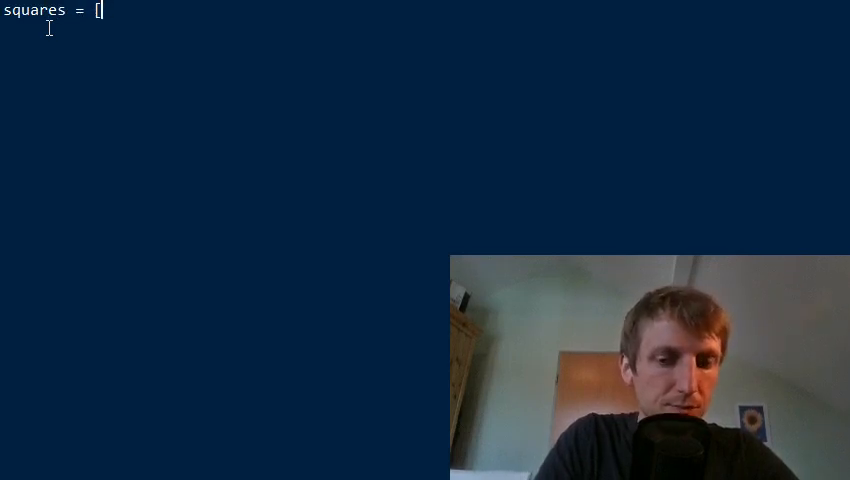
type("]")
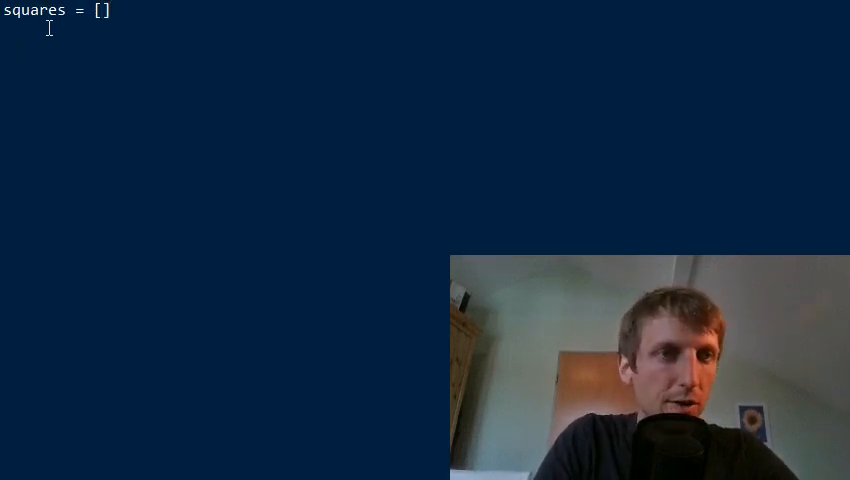
type("for i ra")
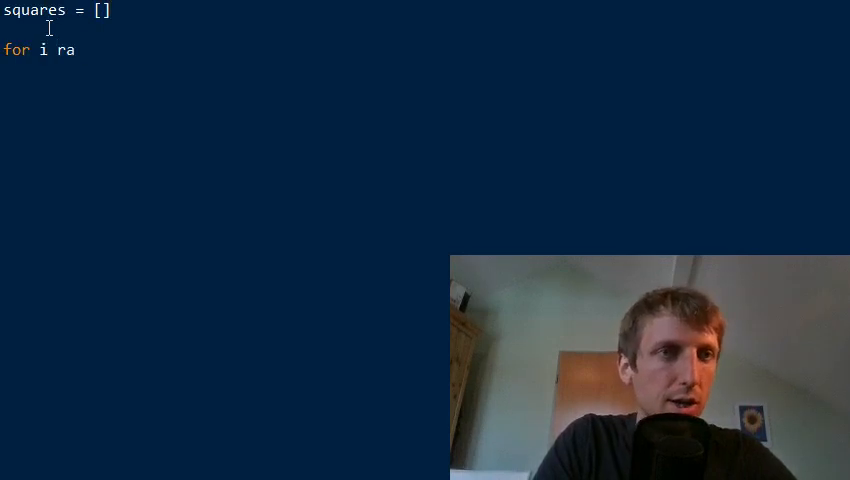
type("in range(")
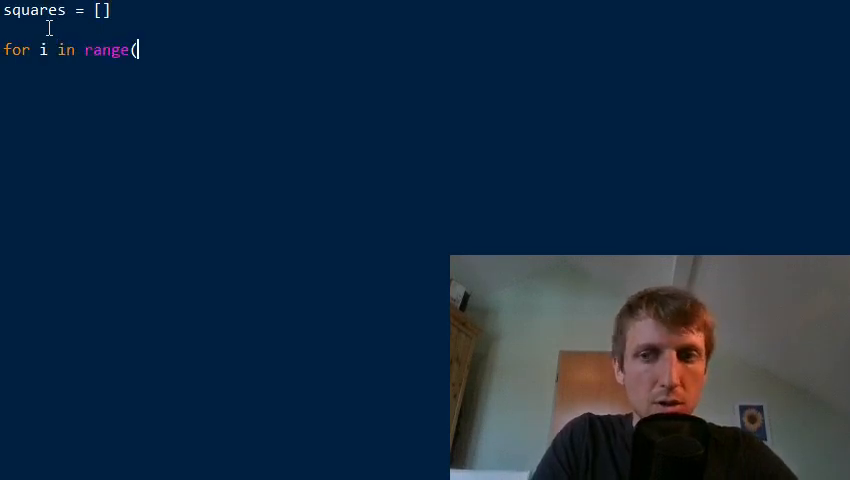
type("10):")
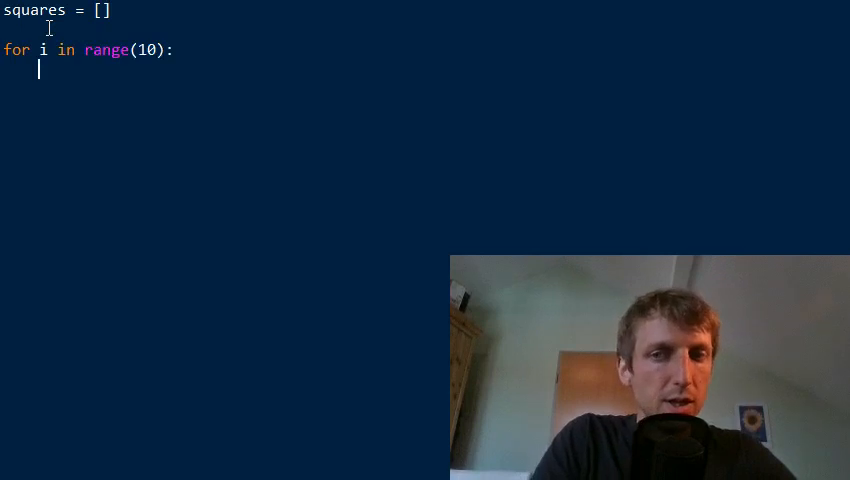
- Add squares.append(i**2) as the loop body and print(squares) after it
type("squares.a")
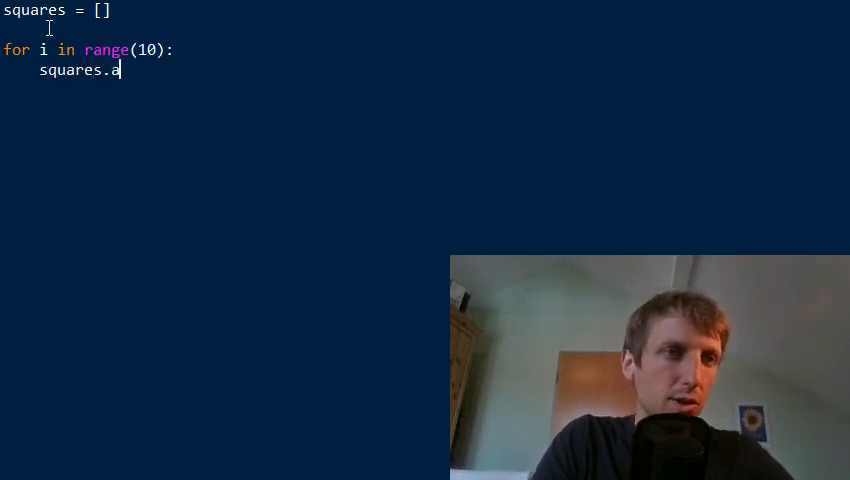
type("ppend(i*")
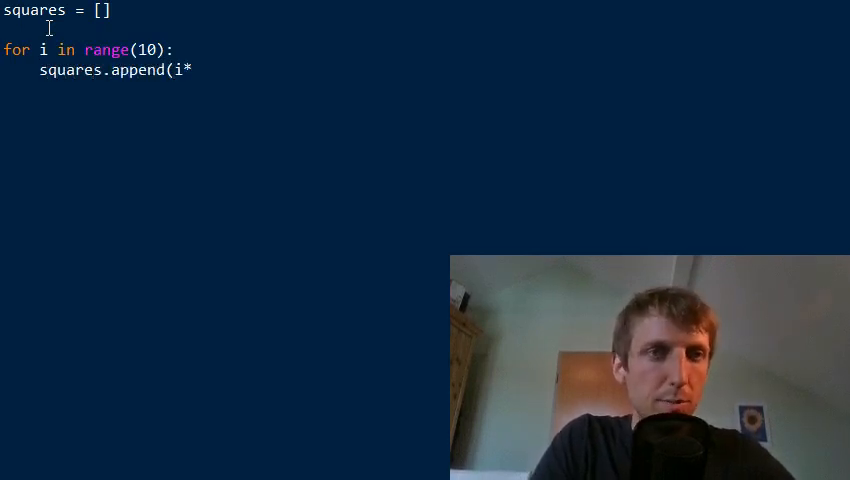
type("*2)")
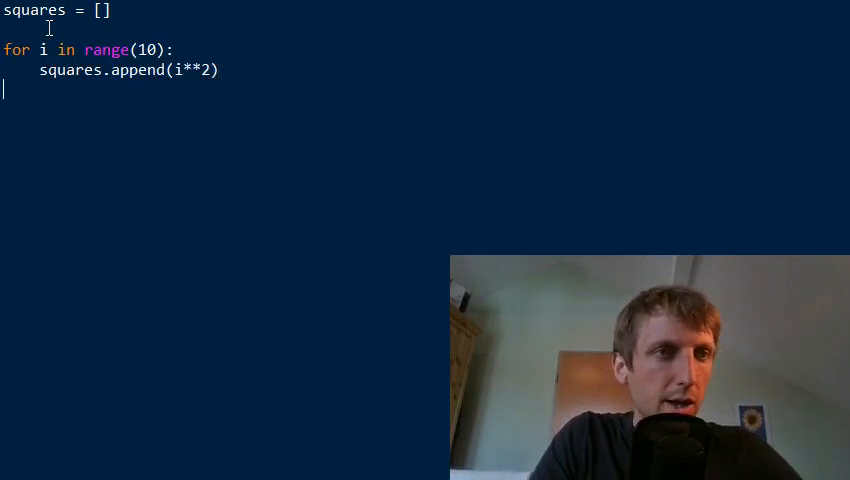
type("print(s")
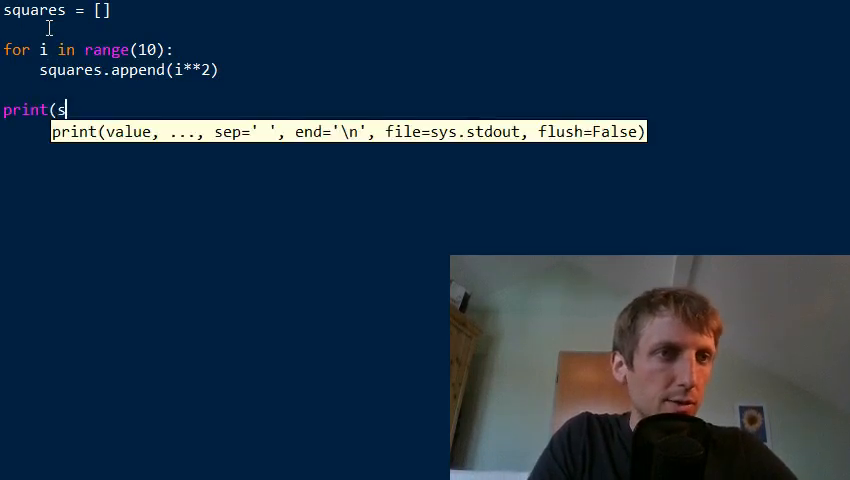
type("quares)")
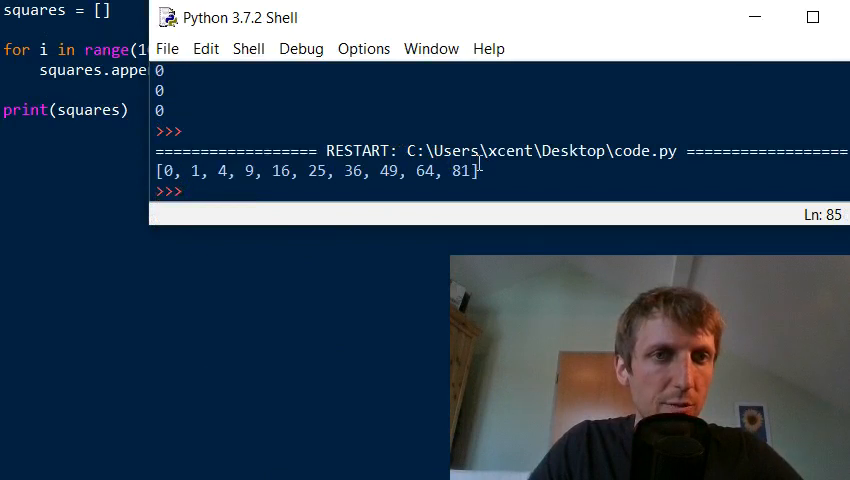
- Select the printed list [0, 1, 4, 9, 16, 25, 36, 49, 64, 81] in the Shell
triple_click(318, 170)
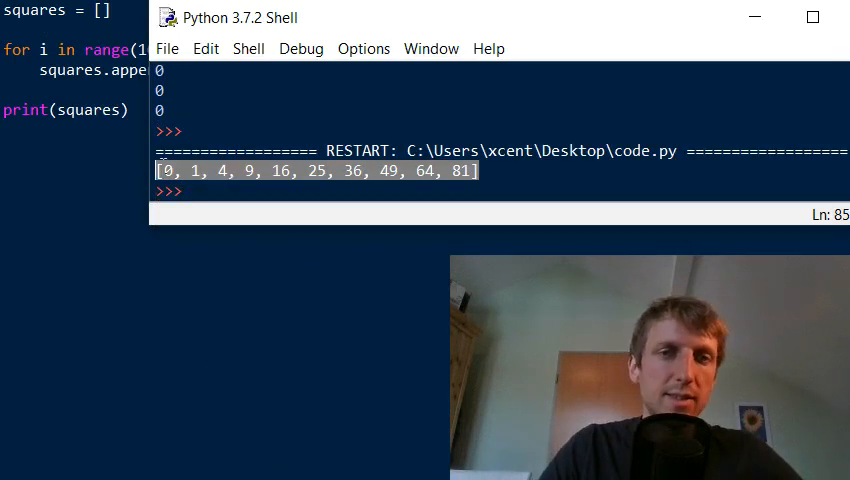
mouse_move(332, 258)
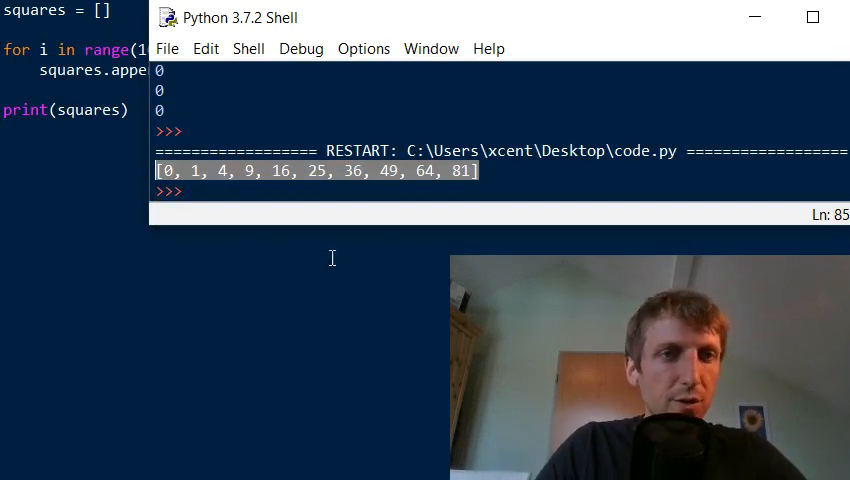
mouse_move(249, 288)
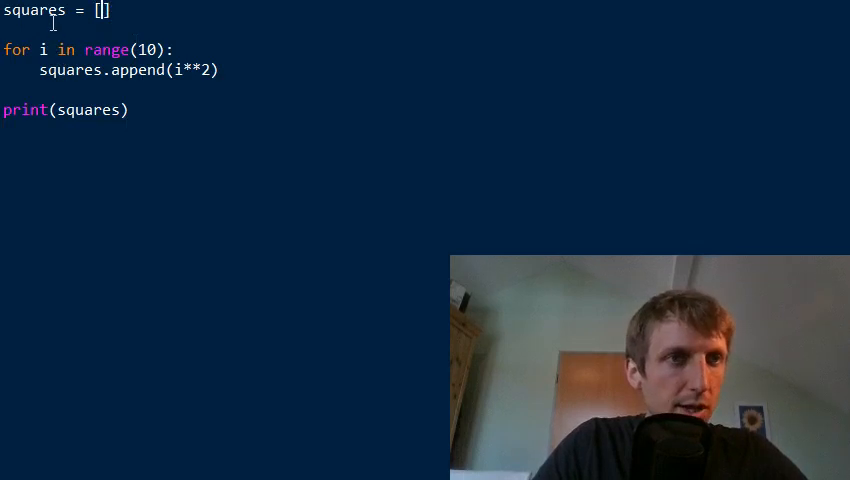
- Fill the empty squares brackets with the comprehension i**2 for i in range(10)
double_click(34, 10)
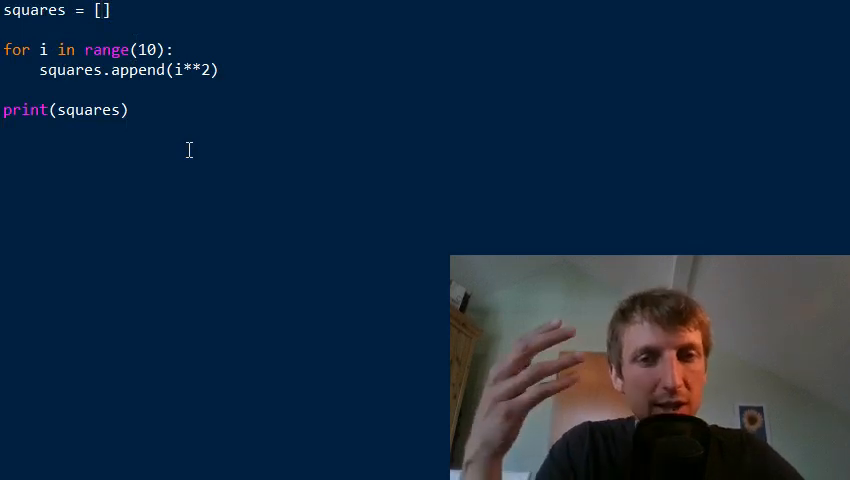
type("i")
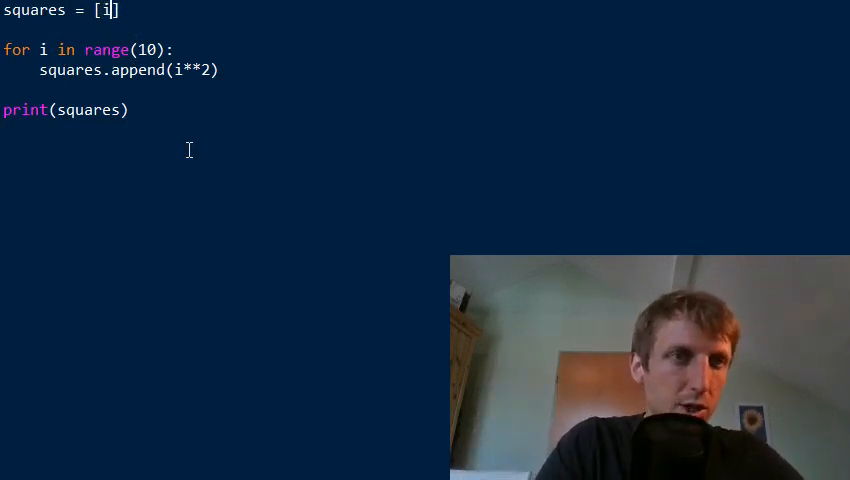
type("**2")
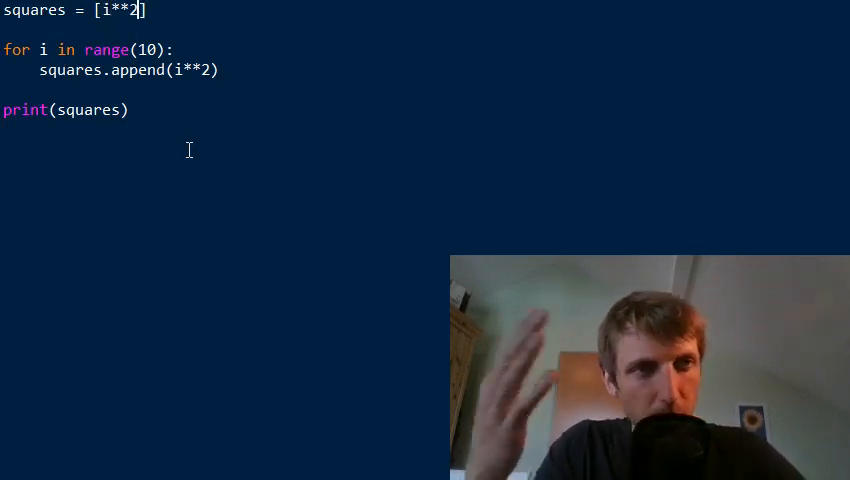
type("\" \"")
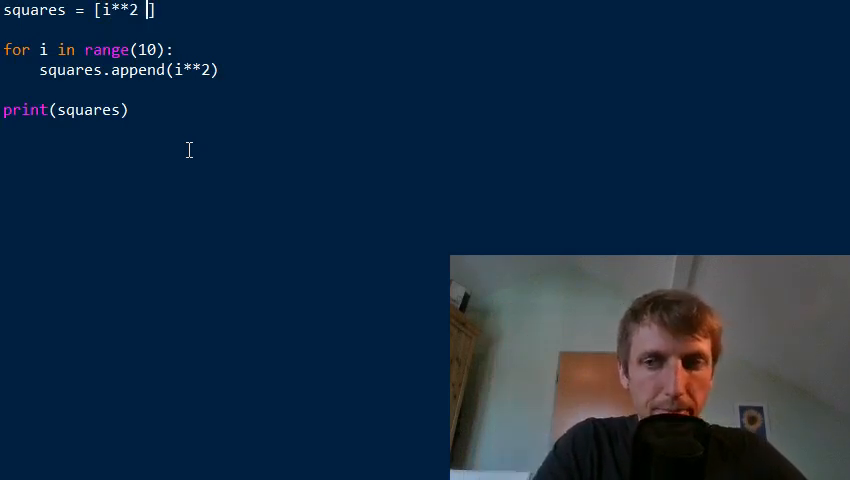
type("for i inr")
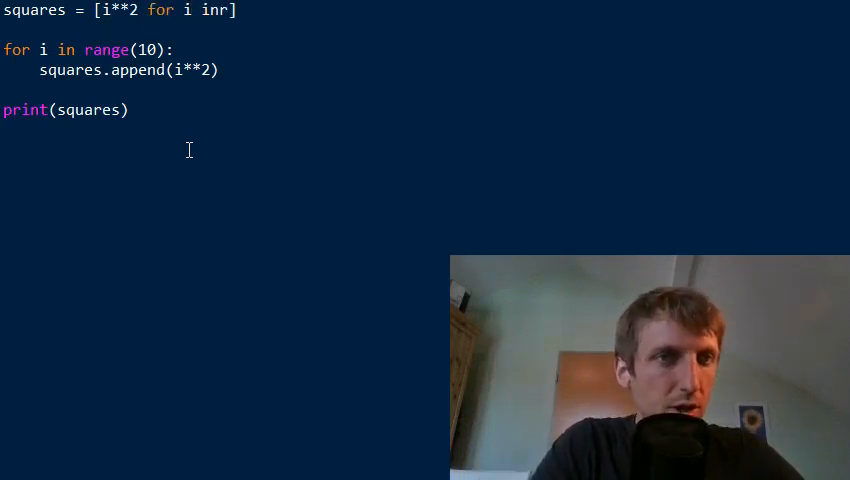
type("range(10)")
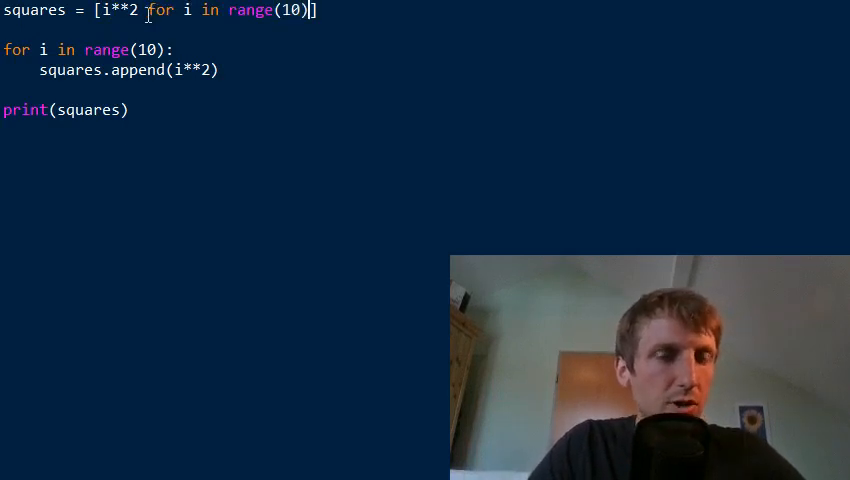
double_click(116, 10)
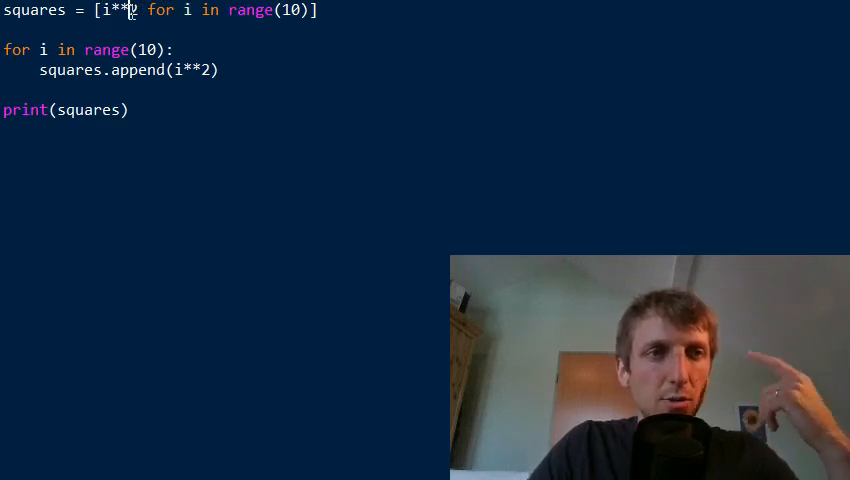
- Replace the code with print([i**2 for i in range(10)]) and add a new line
double_click(113, 10)
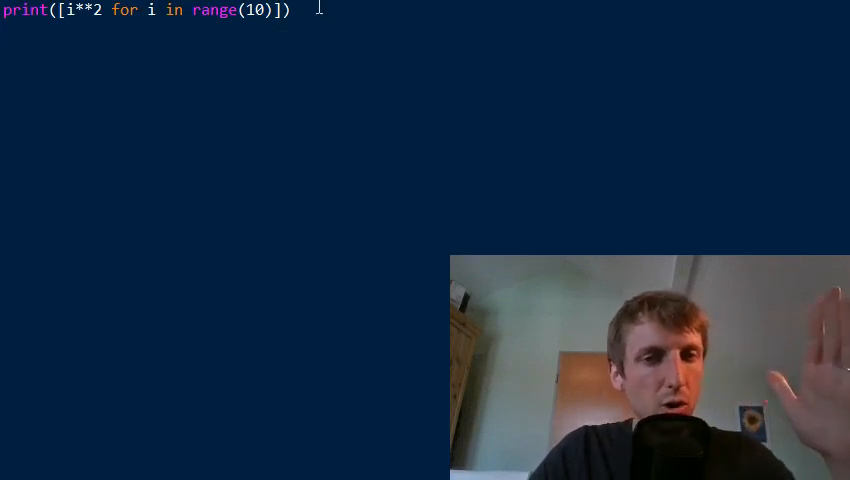
key("enter")
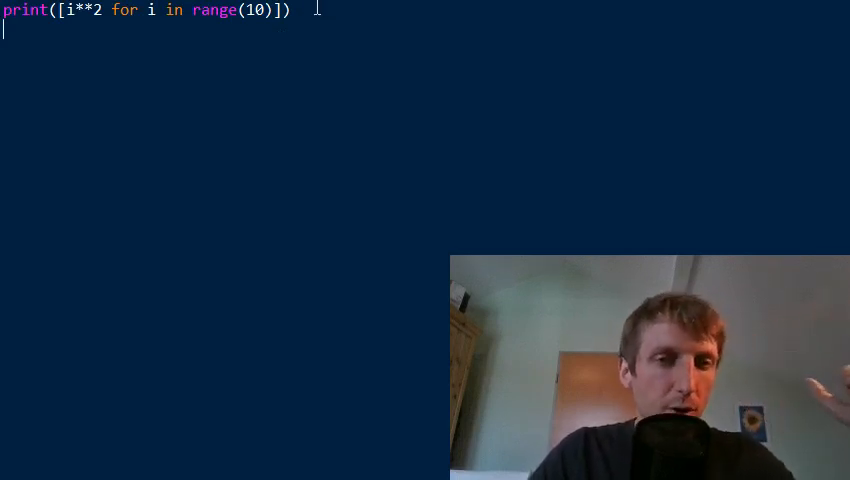